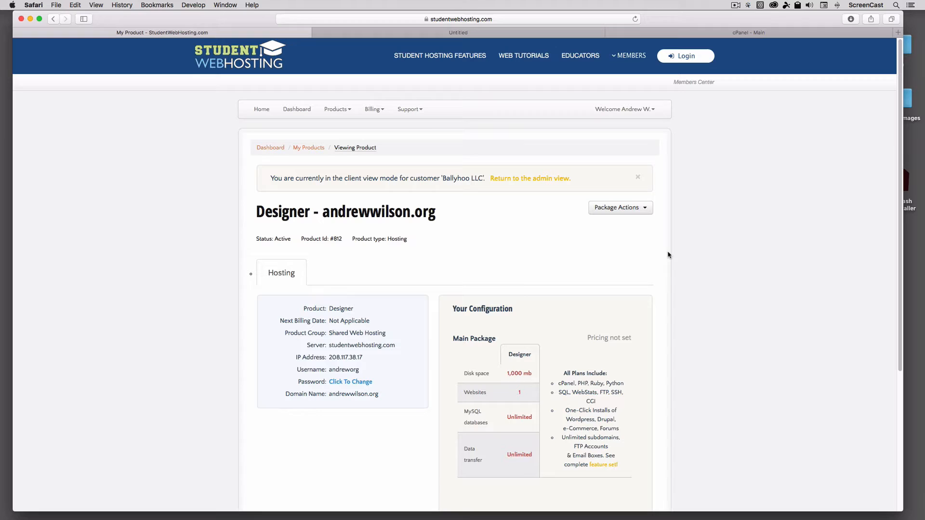
{"action": "mouse_move", "coordinate": [460, 262]}
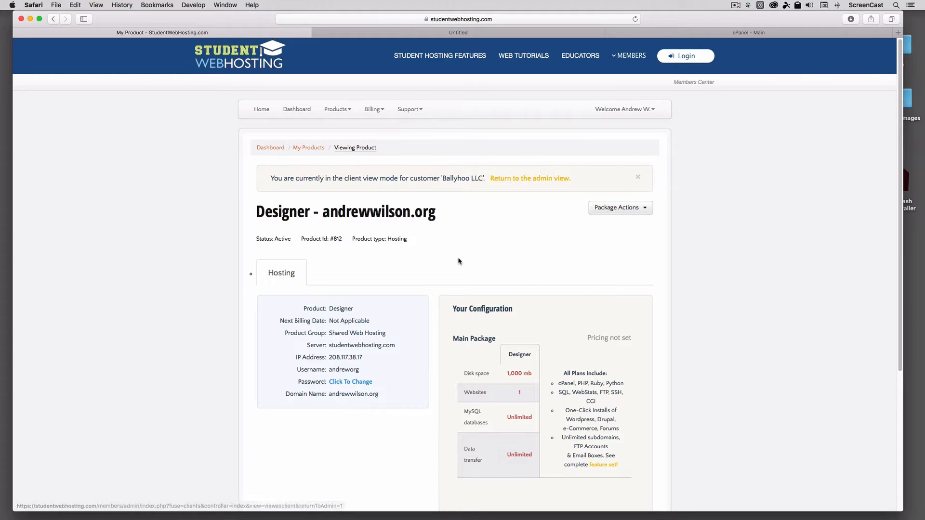
{"action": "mouse_move", "coordinate": [532, 247]}
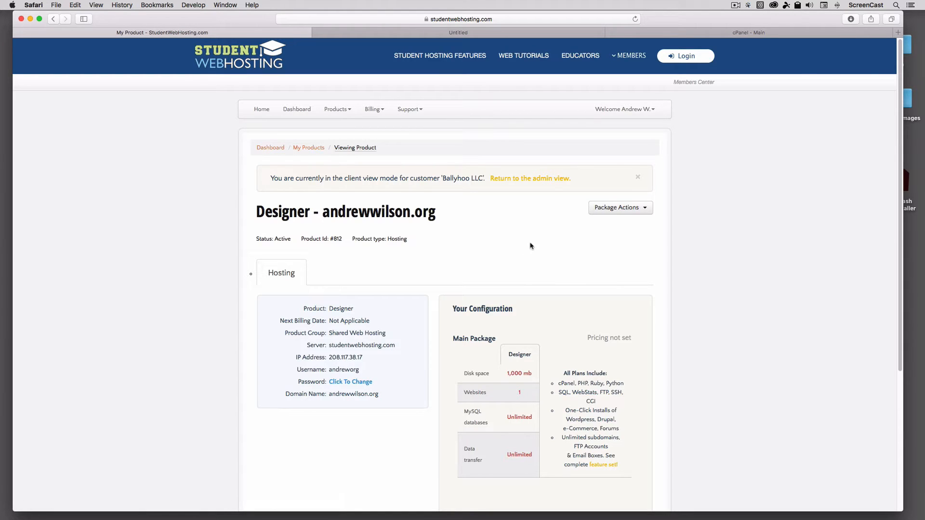
{"action": "mouse_move", "coordinate": [537, 239]}
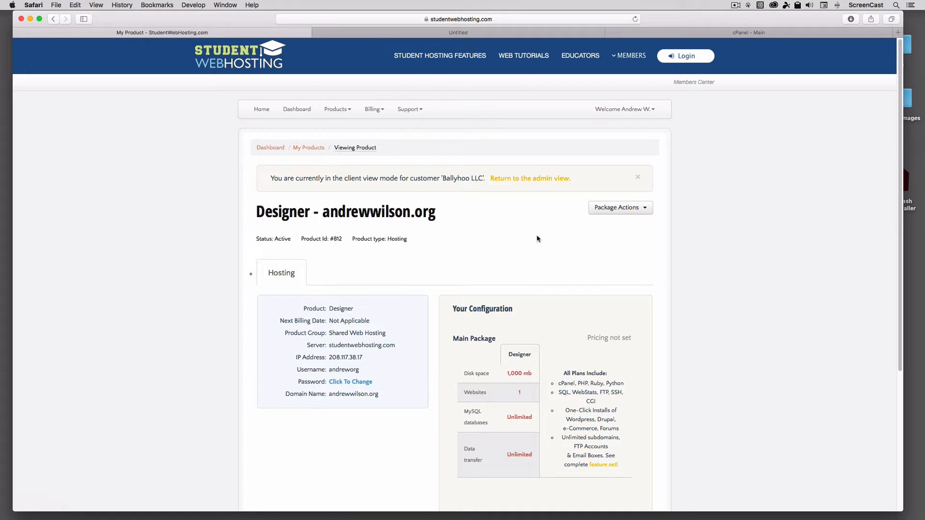
Reveal the Package Actions menu for the Designer hosting package
{"action": "left_click", "coordinate": [621, 207]}
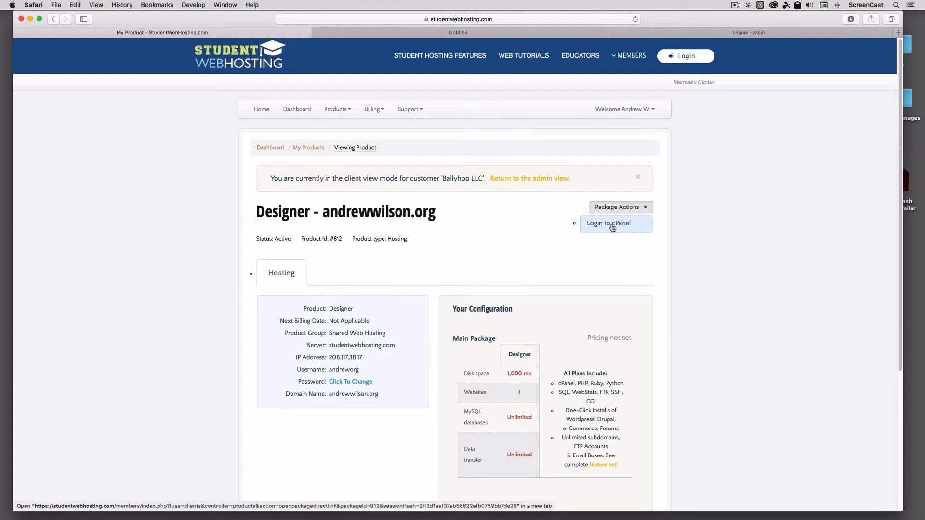
{"action": "mouse_move", "coordinate": [558, 267]}
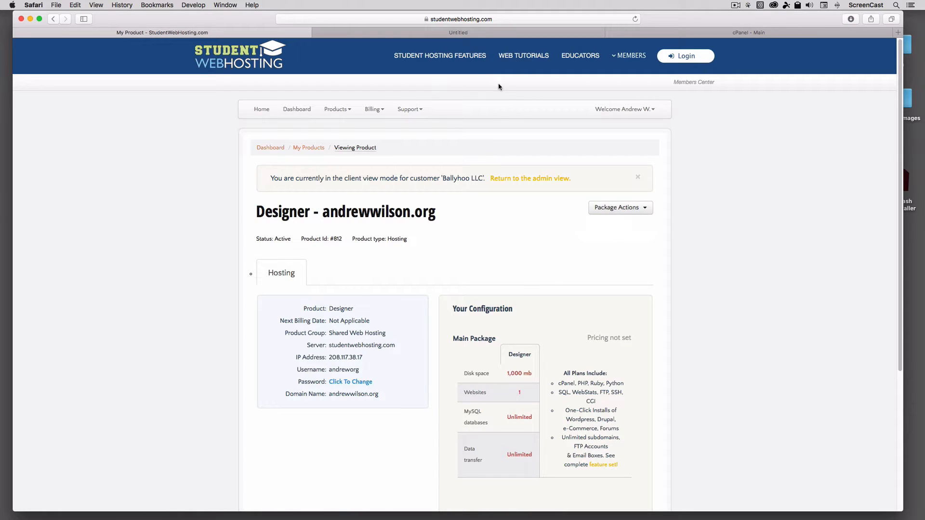
{"action": "mouse_move", "coordinate": [478, 20]}
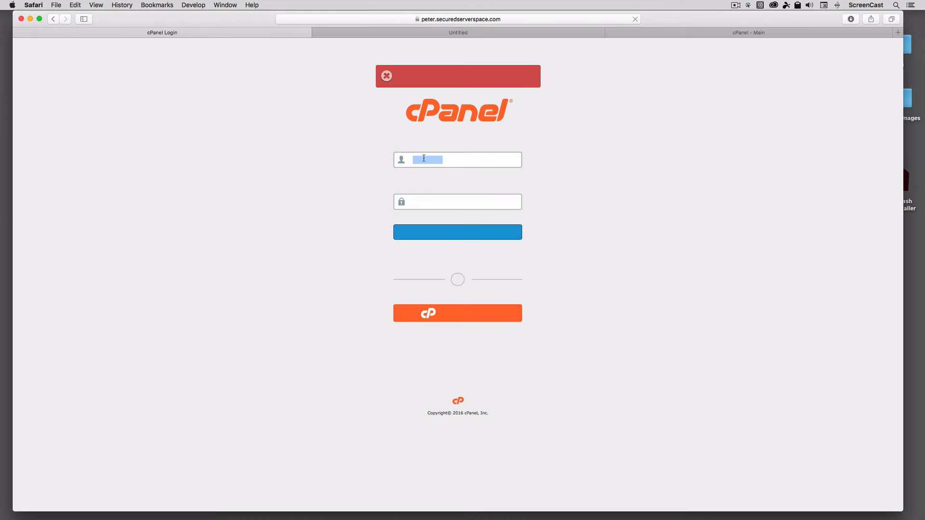
Enter username 'andreworg' on the cPanel login, then go to demo.andrewwilson.org/
{"action": "type", "text": "andreworg"}
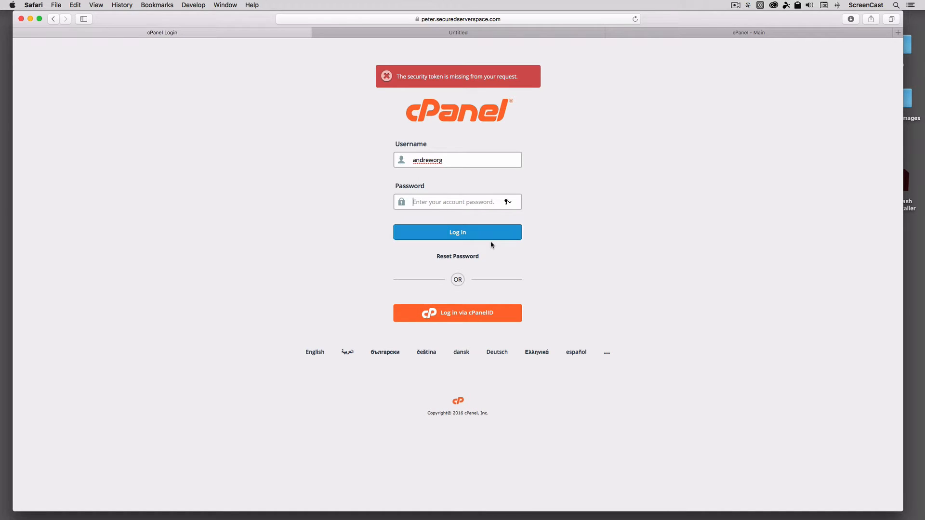
{"action": "mouse_move", "coordinate": [440, 190]}
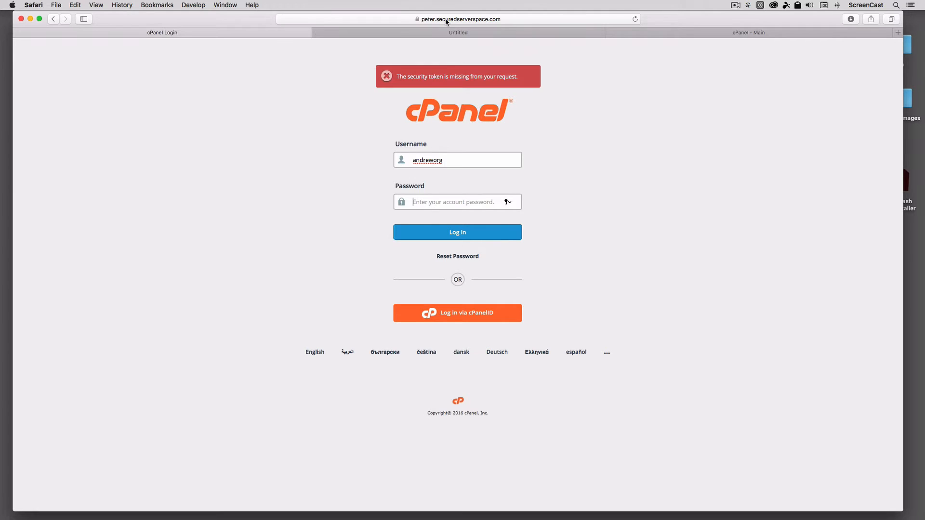
{"action": "type", "text": "demo.andrewwilson.org/"}
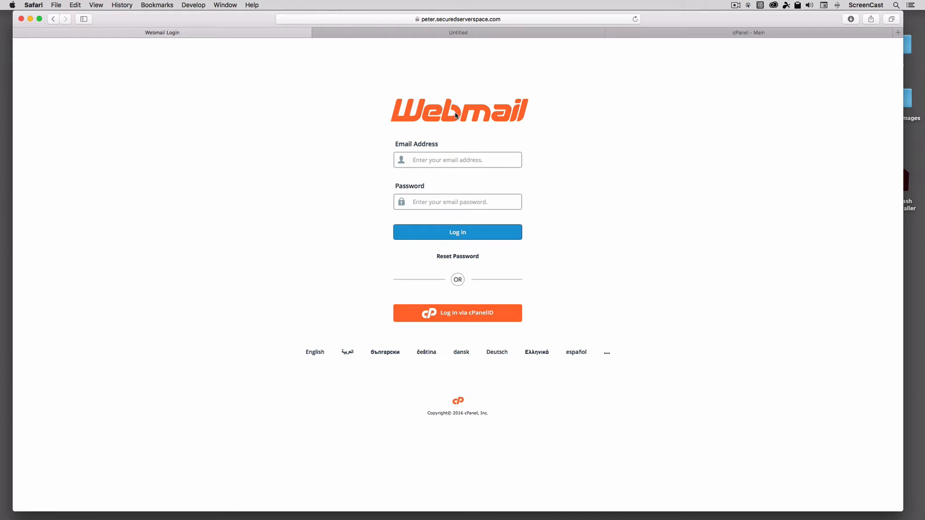
{"action": "mouse_move", "coordinate": [457, 193]}
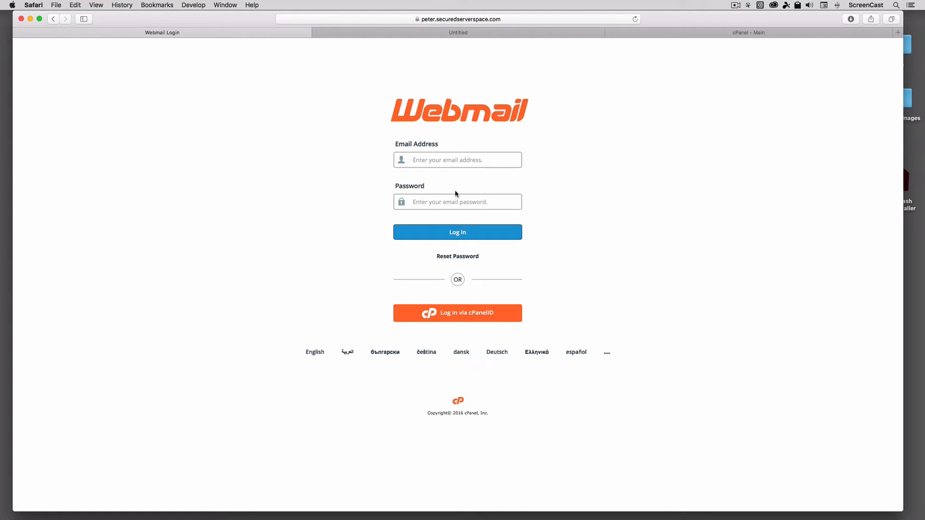
{"action": "mouse_move", "coordinate": [459, 182]}
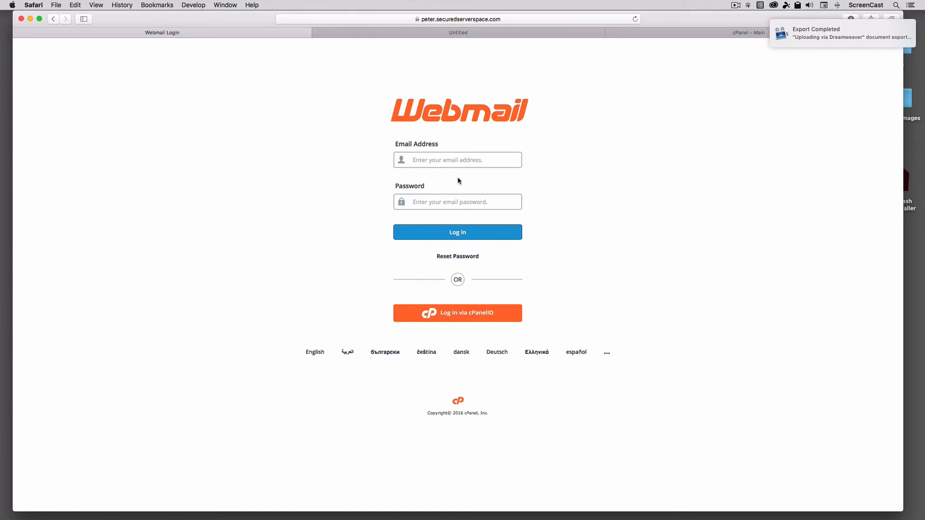
{"action": "mouse_move", "coordinate": [459, 170]}
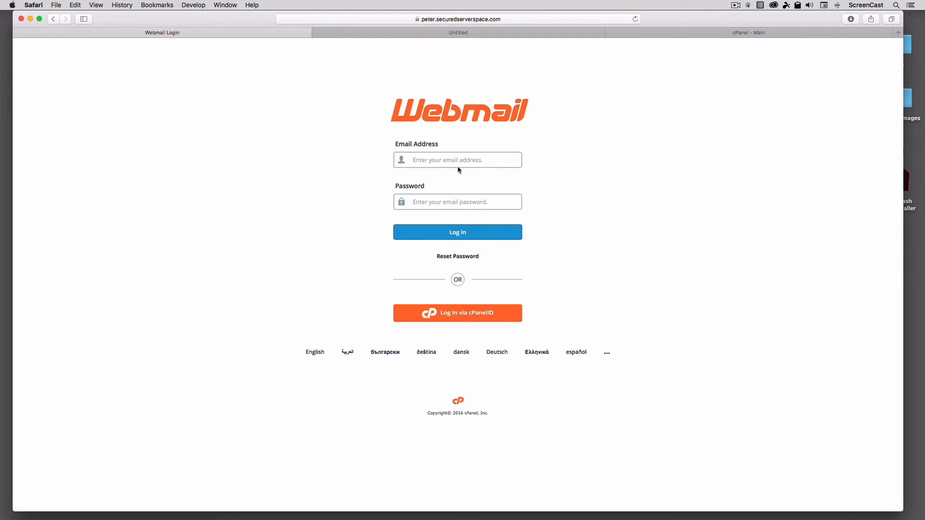
{"action": "mouse_move", "coordinate": [442, 129]}
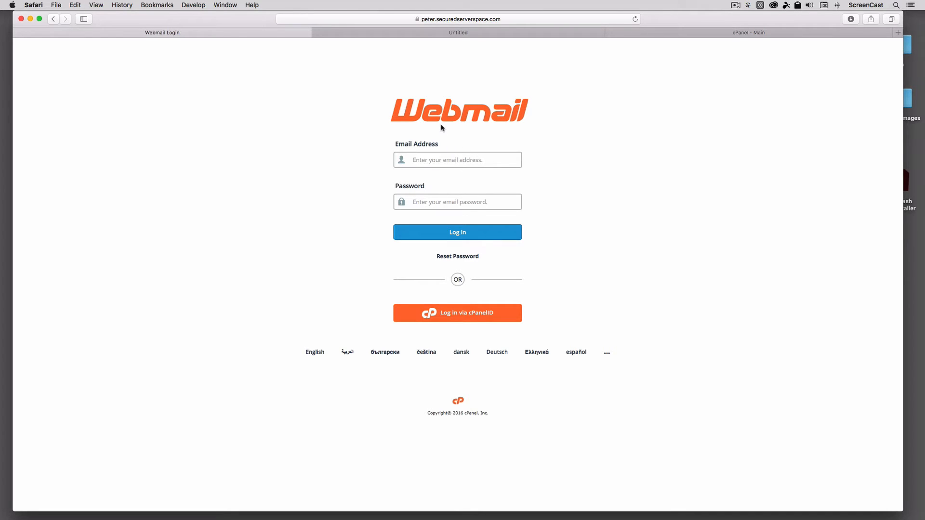
{"action": "mouse_move", "coordinate": [212, 62]}
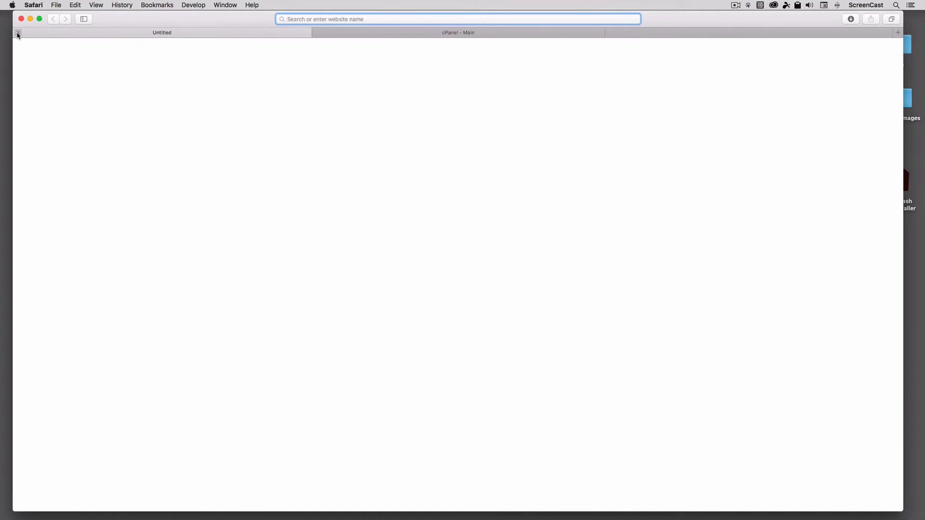
Review the cPanel main page's feature sections down to Softaculous and back to the top
{"action": "left_click", "coordinate": [459, 33]}
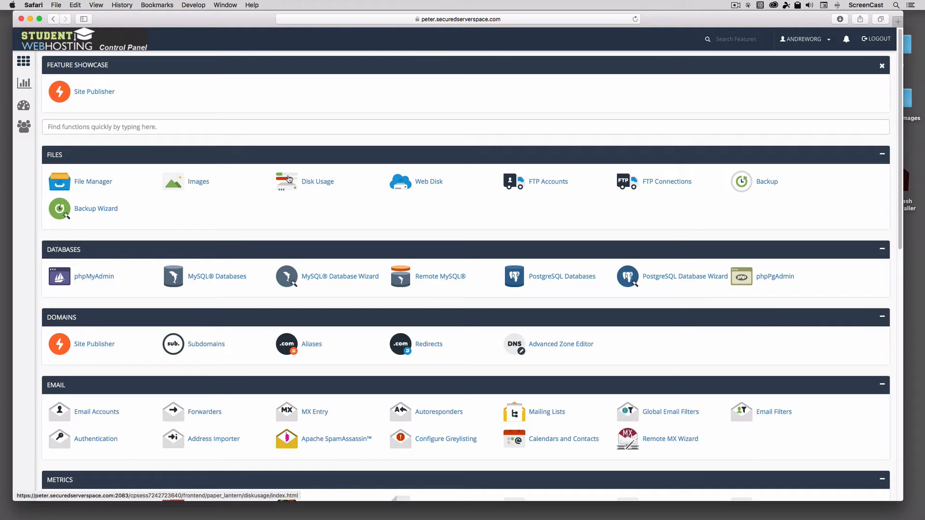
{"action": "mouse_move", "coordinate": [291, 179]}
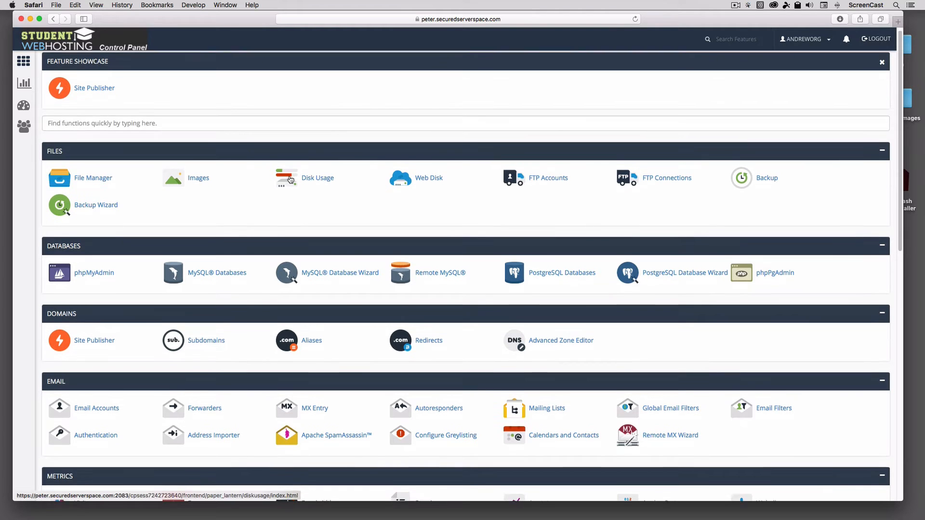
{"action": "scroll", "scroll_direction": "down", "scroll_amount": 3}
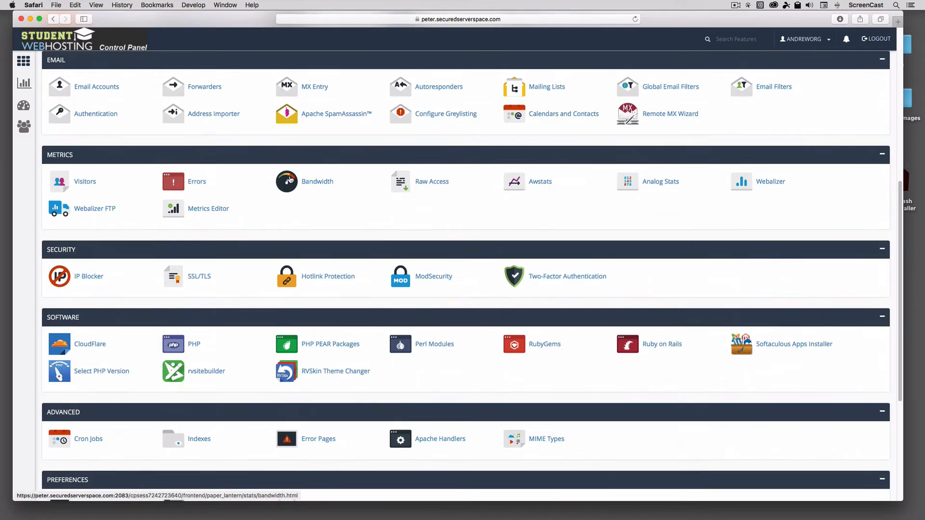
{"action": "scroll", "scroll_direction": "down", "scroll_amount": 3}
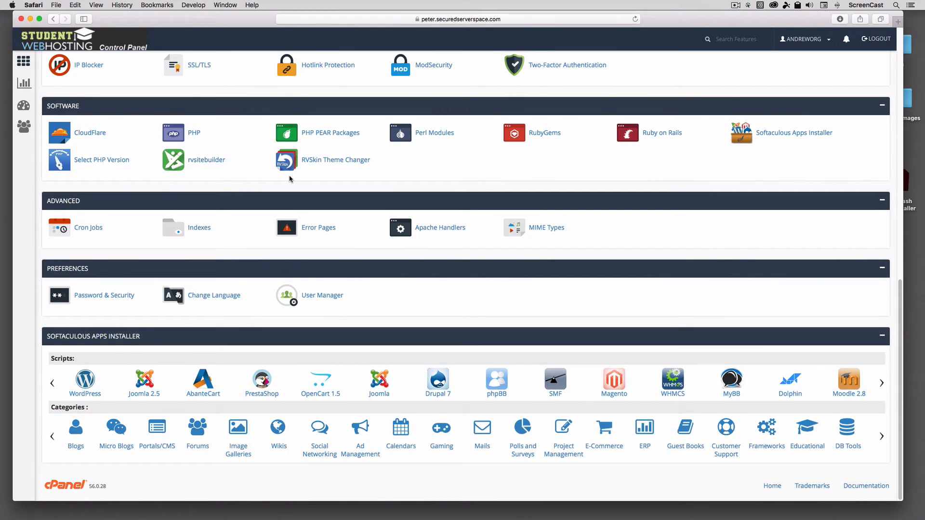
{"action": "scroll", "scroll_direction": "up", "scroll_amount": 3}
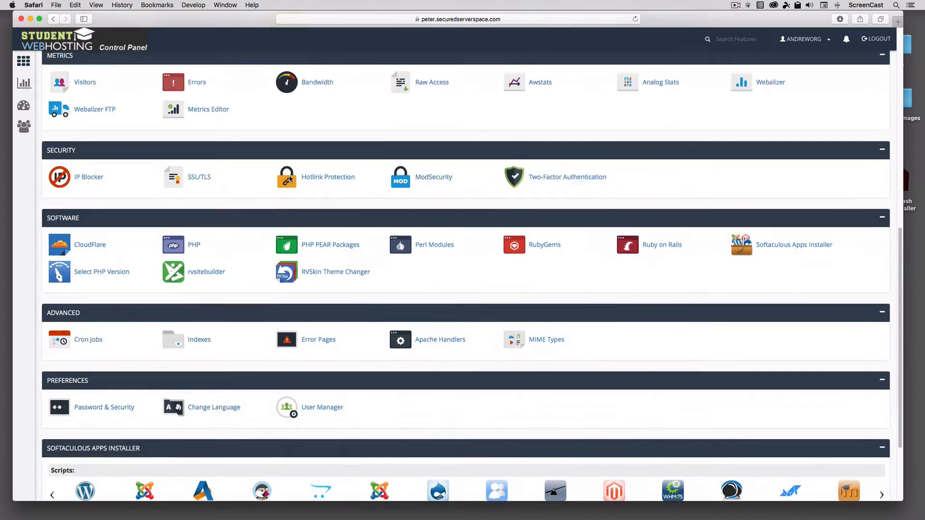
{"action": "scroll", "scroll_direction": "up", "scroll_amount": 3}
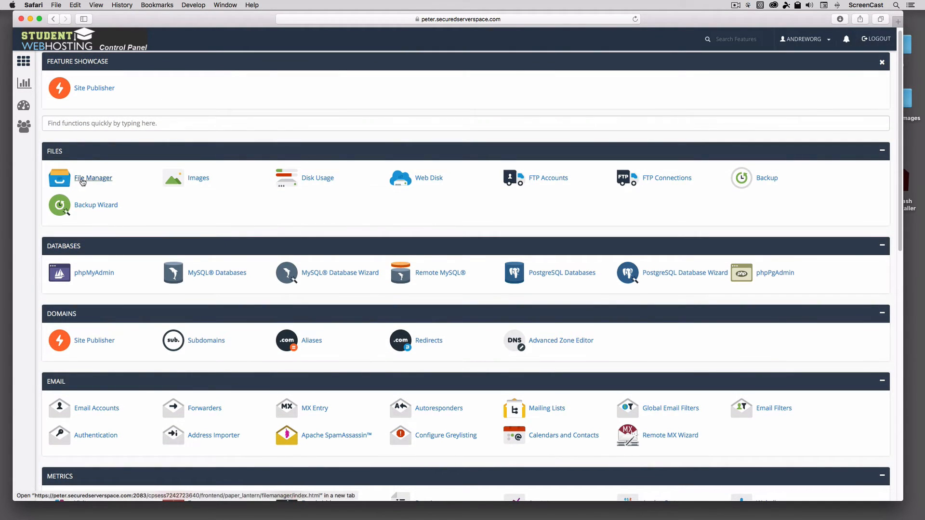
Go to the Email section and bring up the Email Accounts page for andrewwilson.org
{"action": "left_click", "coordinate": [93, 177]}
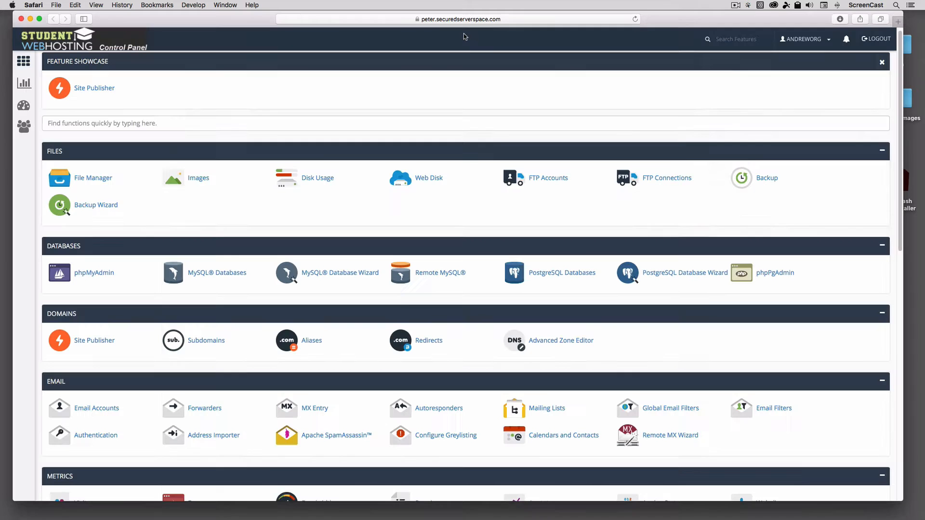
{"action": "mouse_move", "coordinate": [368, 216]}
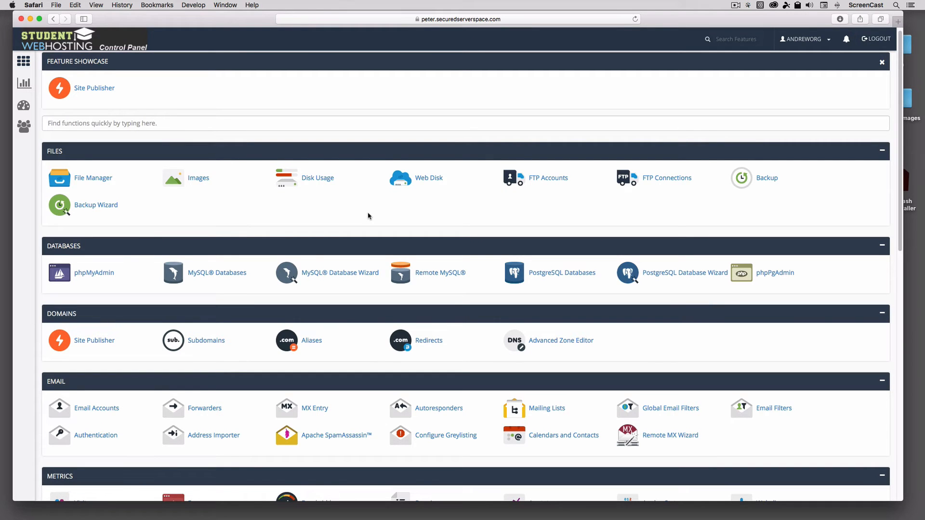
{"action": "scroll", "scroll_direction": "down", "scroll_amount": 3}
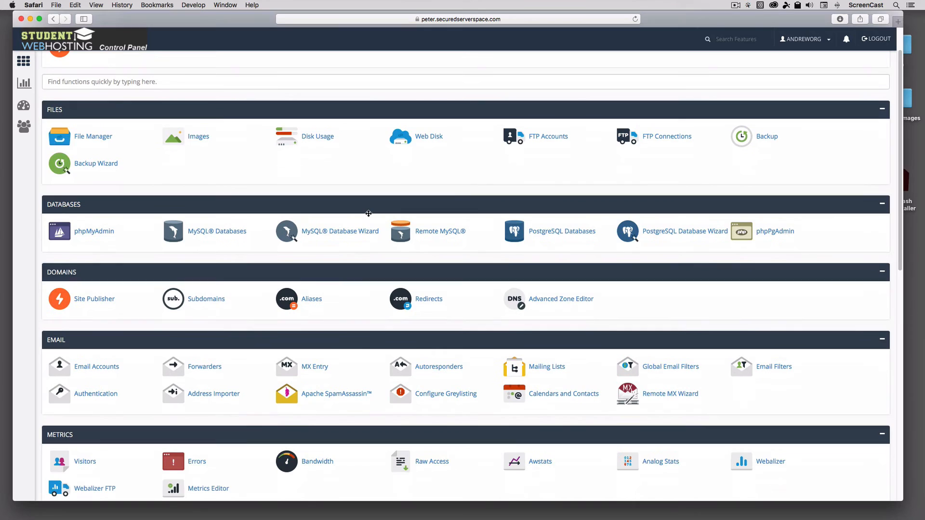
{"action": "scroll", "scroll_direction": "down", "scroll_amount": 3}
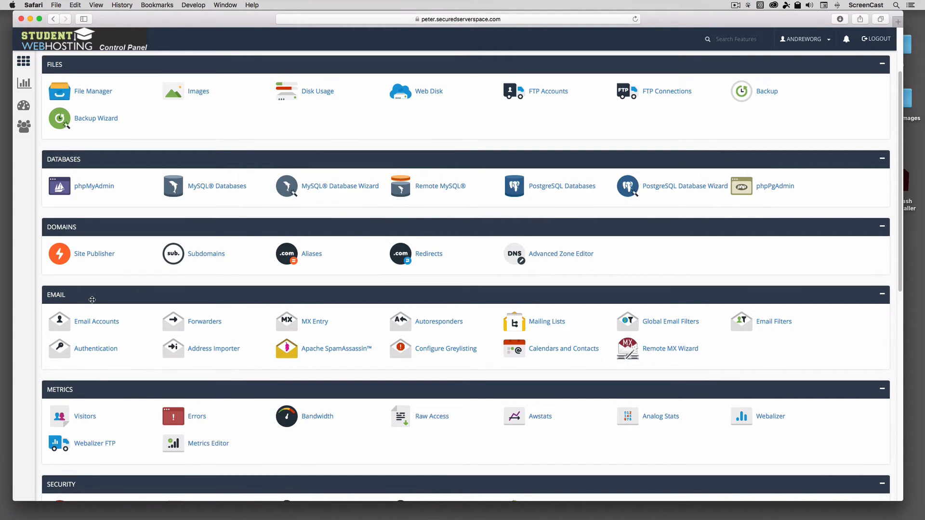
{"action": "left_click", "coordinate": [96, 322]}
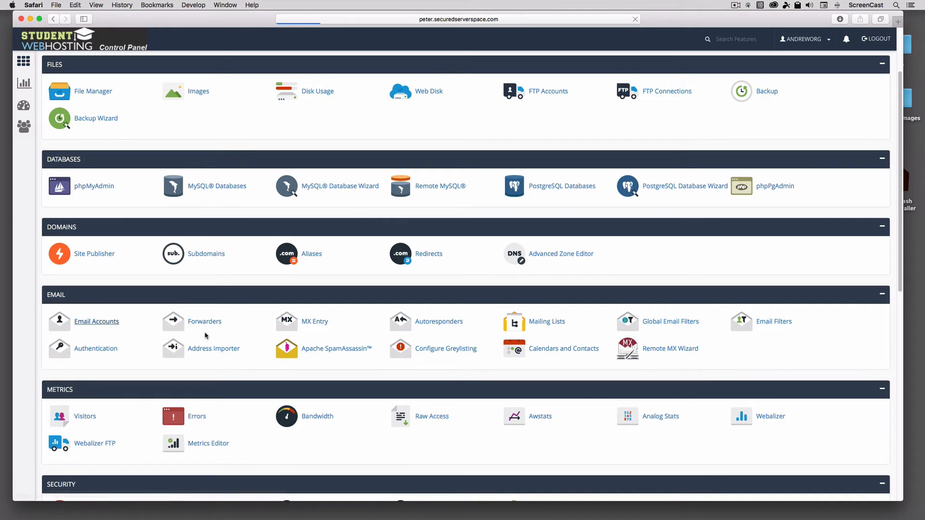
{"action": "left_click", "coordinate": [96, 322]}
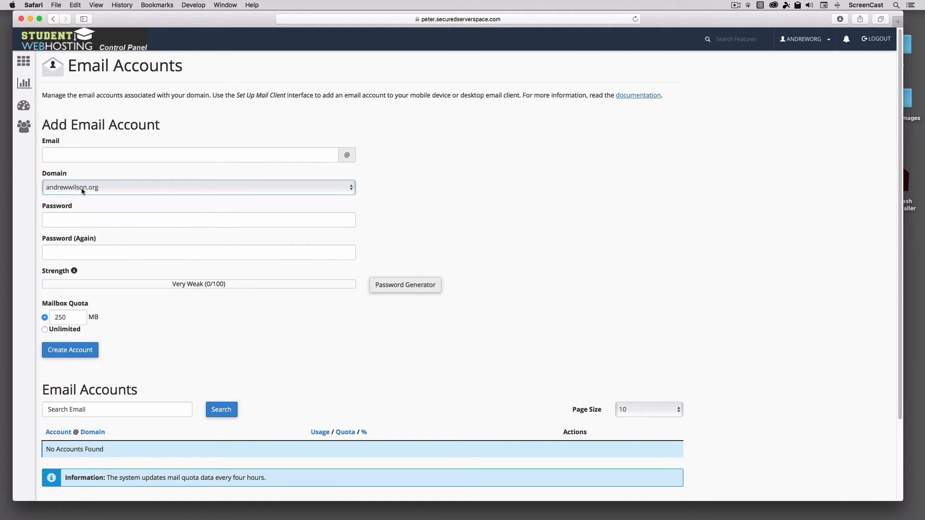
{"action": "mouse_move", "coordinate": [125, 330]}
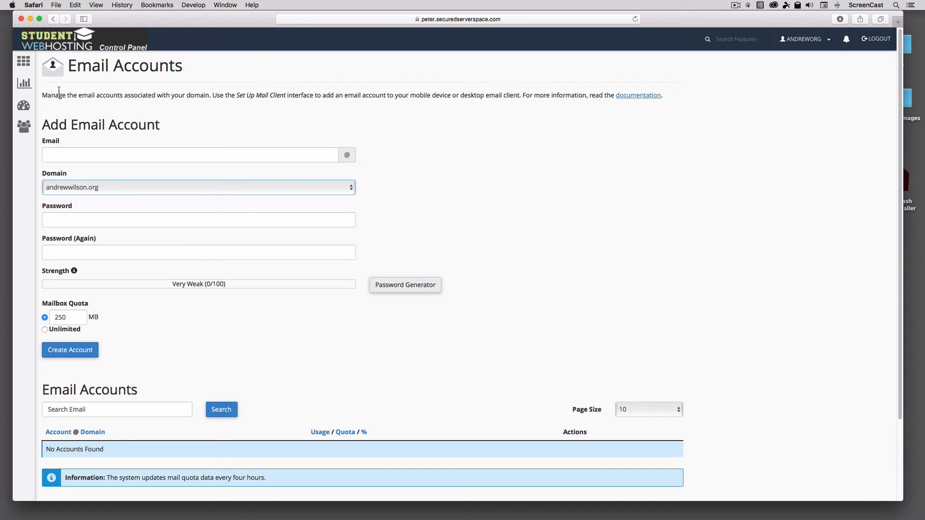
Return to the cPanel home dashboard and reach the Metrics section
{"action": "left_click", "coordinate": [21, 63]}
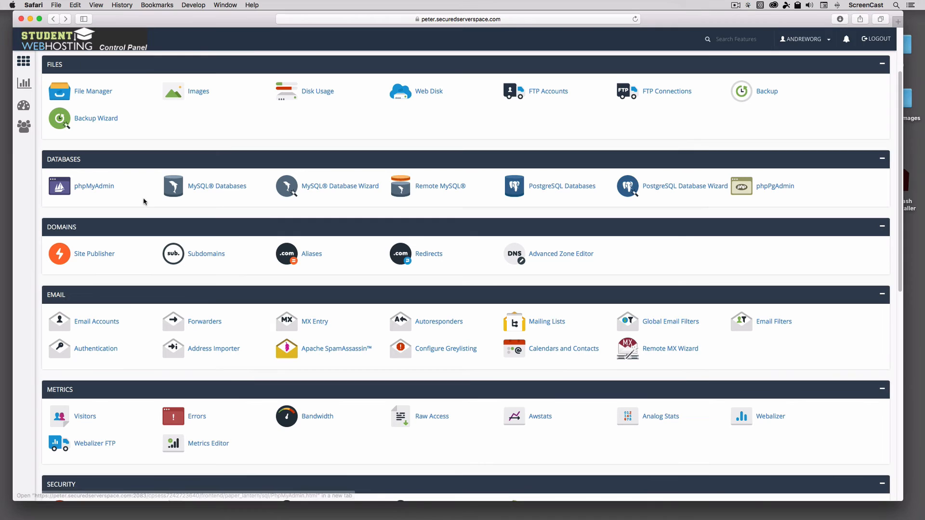
{"action": "scroll", "scroll_direction": "down", "scroll_amount": 3}
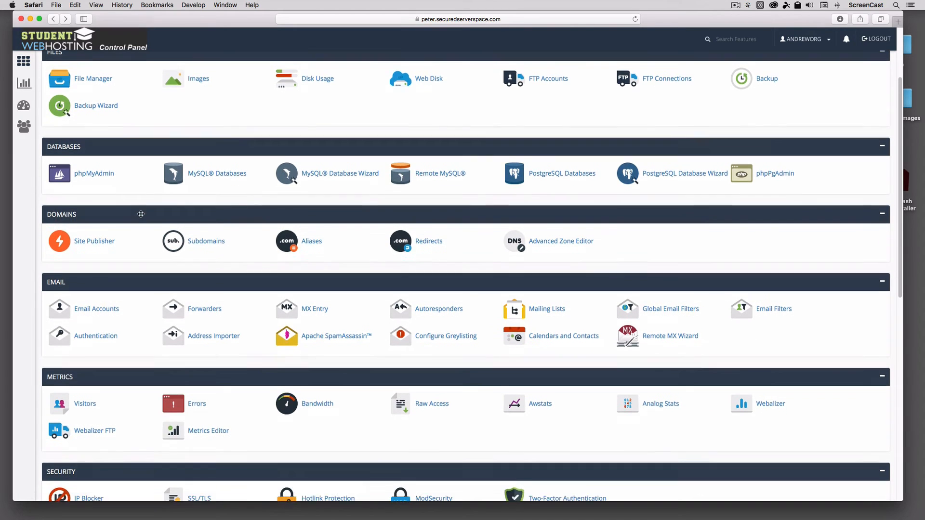
{"action": "scroll", "scroll_direction": "down", "scroll_amount": 3}
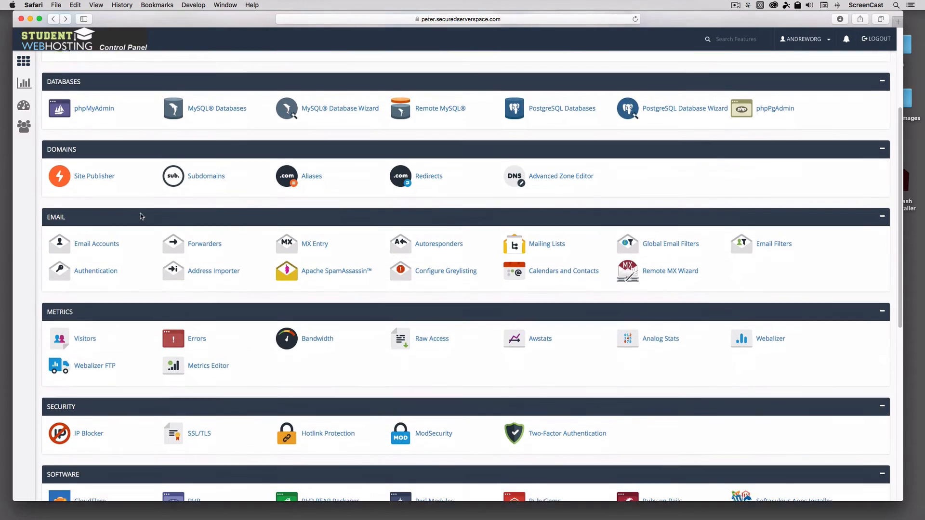
{"action": "scroll", "scroll_direction": "down", "scroll_amount": 3}
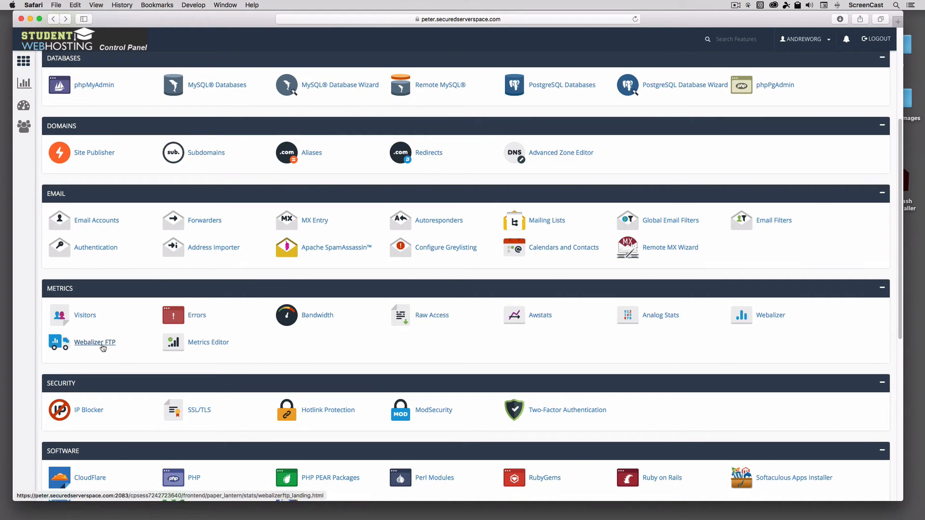
{"action": "mouse_move", "coordinate": [544, 319]}
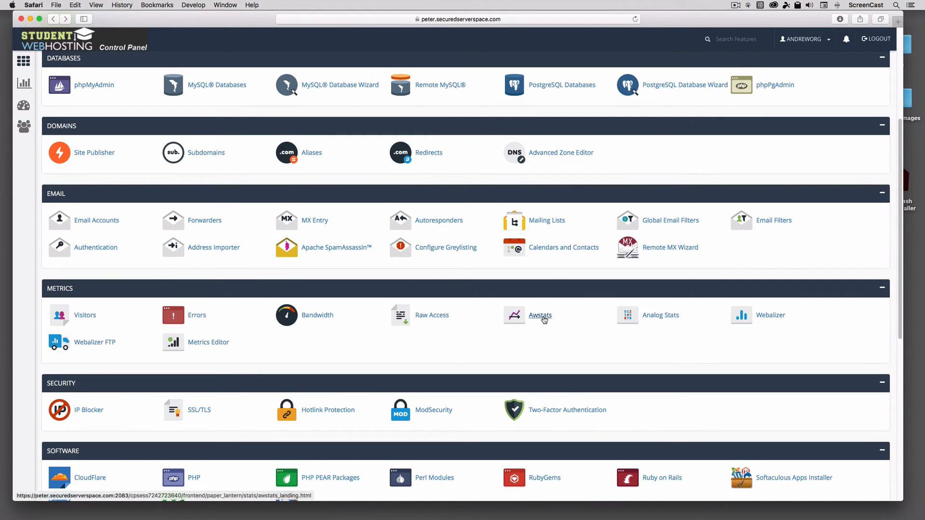
Launch Awstats and view the visitor statistics for andrewwilson.org
{"action": "left_click", "coordinate": [539, 315]}
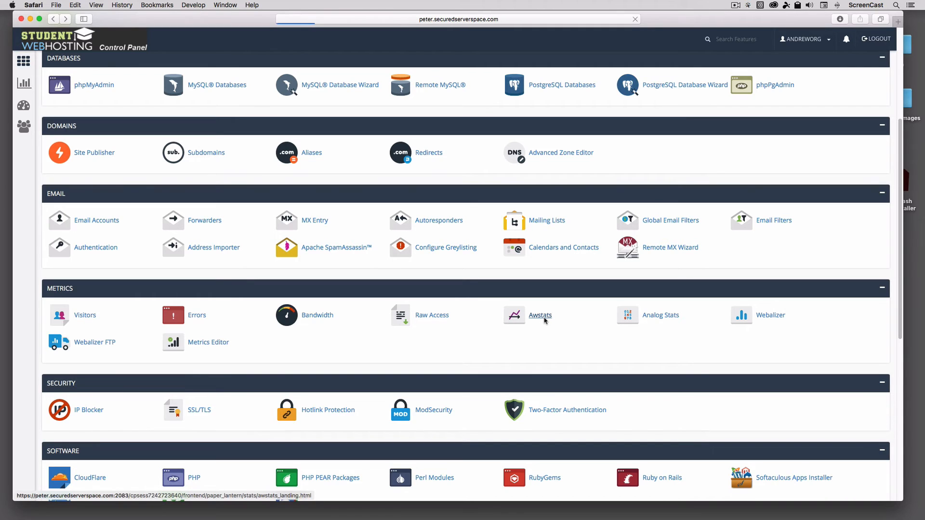
{"action": "left_click", "coordinate": [540, 315]}
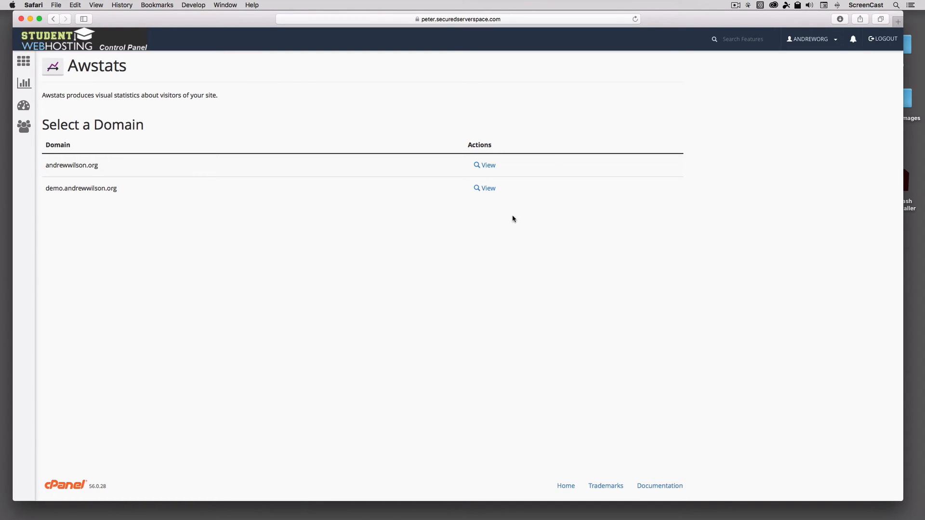
{"action": "left_click", "coordinate": [484, 164]}
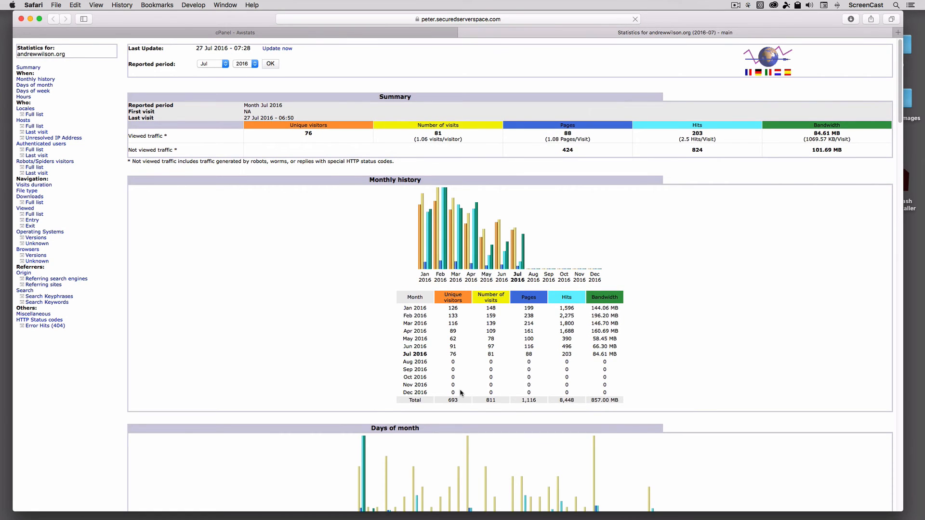
Read through the July 2016 AWStats report for andrewwilson.org to the end
{"action": "scroll", "scroll_direction": "down", "scroll_amount": 3}
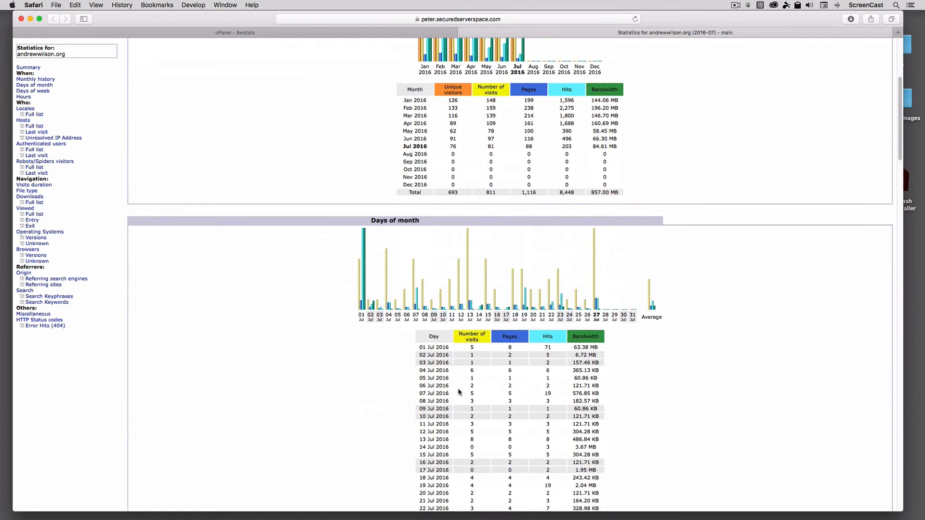
{"action": "scroll", "scroll_direction": "down", "scroll_amount": 3}
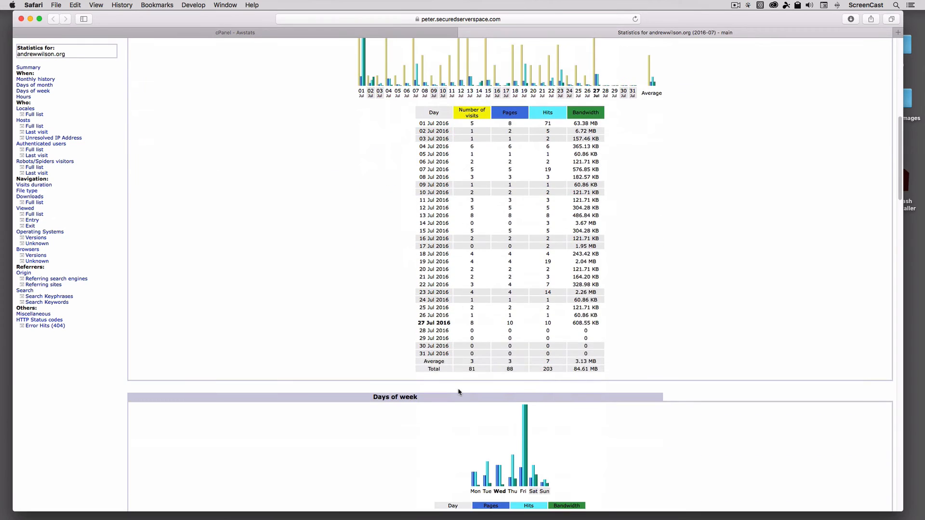
{"action": "scroll", "scroll_direction": "down", "scroll_amount": 3}
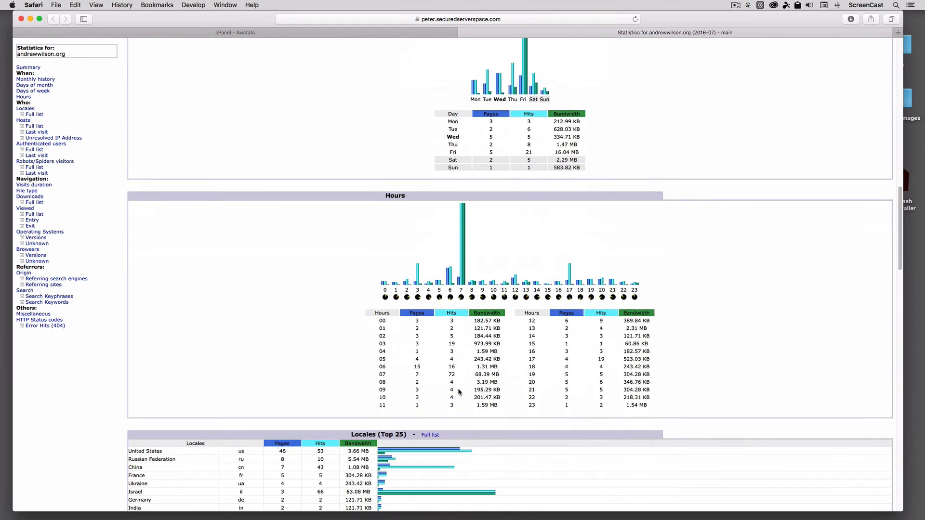
{"action": "scroll", "scroll_direction": "down", "scroll_amount": 3}
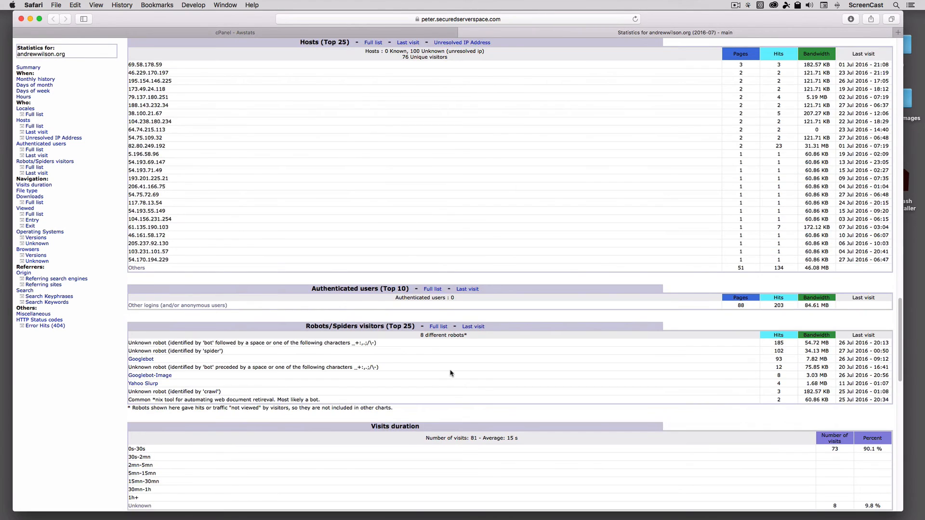
{"action": "scroll", "scroll_direction": "down", "scroll_amount": 3}
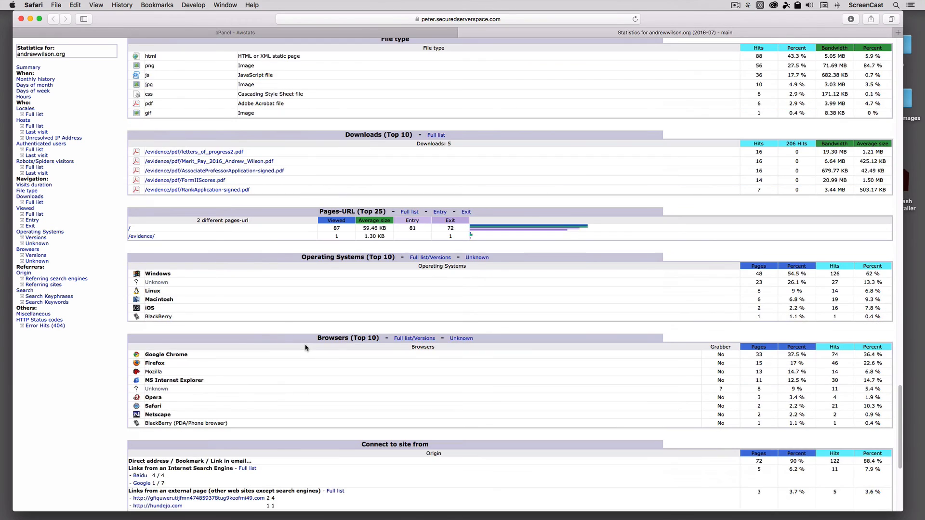
{"action": "scroll", "scroll_direction": "down", "scroll_amount": 3}
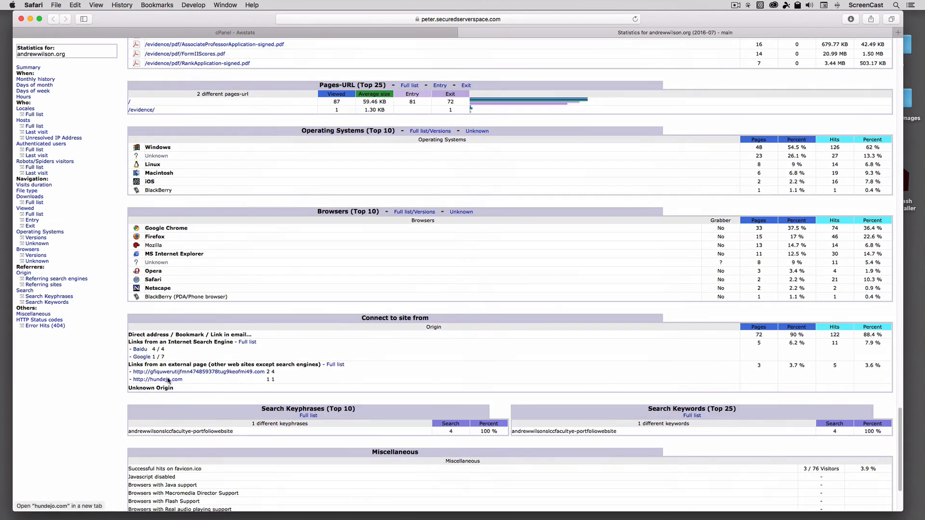
{"action": "scroll", "scroll_direction": "up", "scroll_amount": 3}
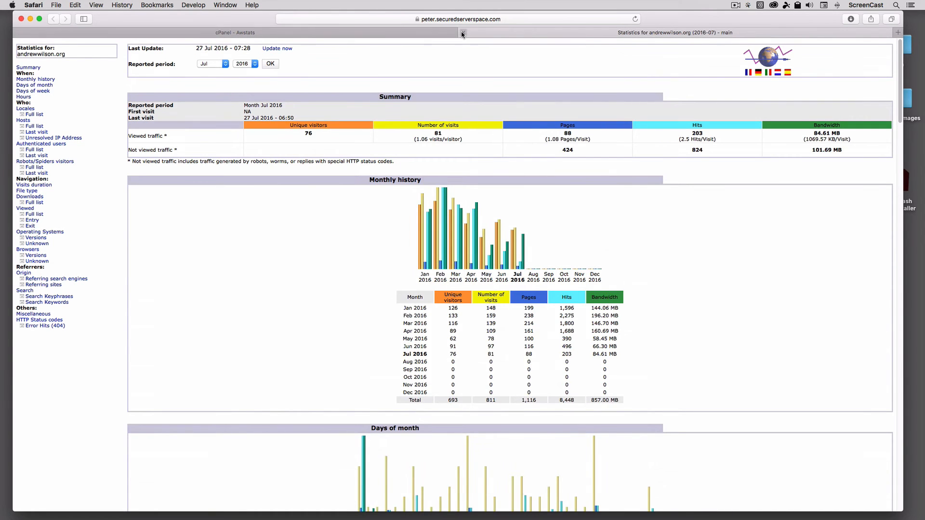
Close the statistics tab and return to the cPanel home dashboard
{"action": "left_click", "coordinate": [462, 33]}
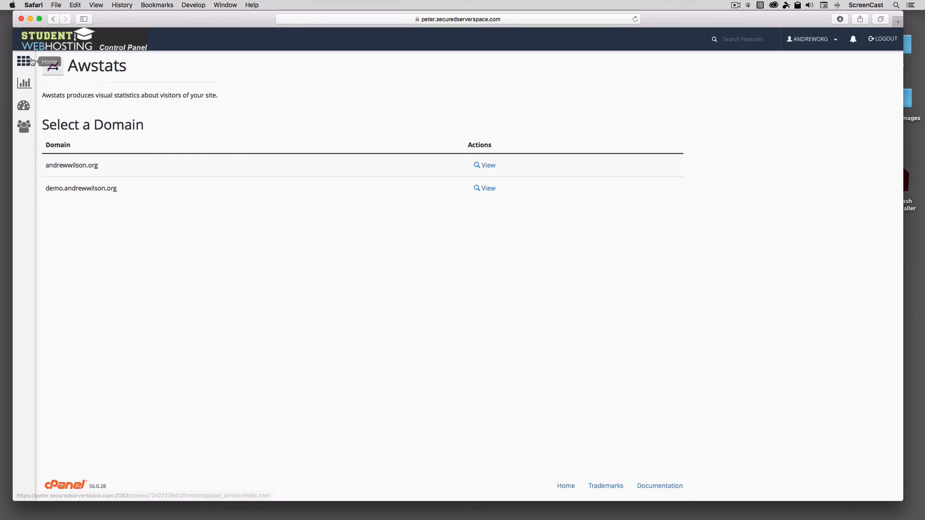
{"action": "left_click", "coordinate": [20, 64]}
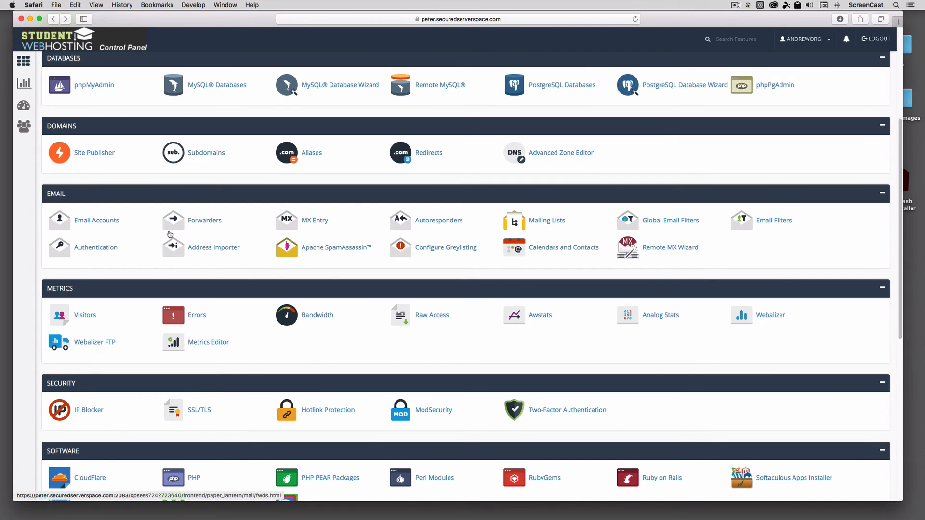
{"action": "scroll", "scroll_direction": "down", "scroll_amount": 3}
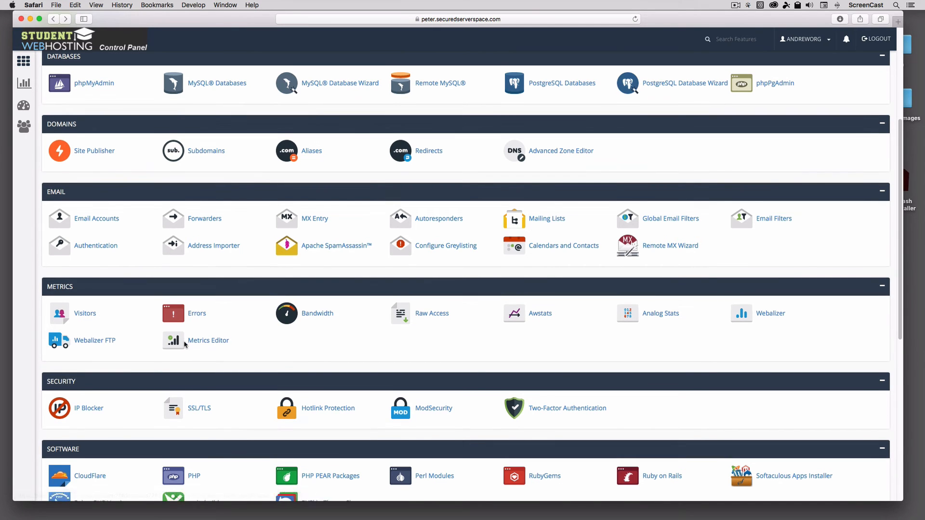
{"action": "scroll", "scroll_direction": "down", "scroll_amount": 3}
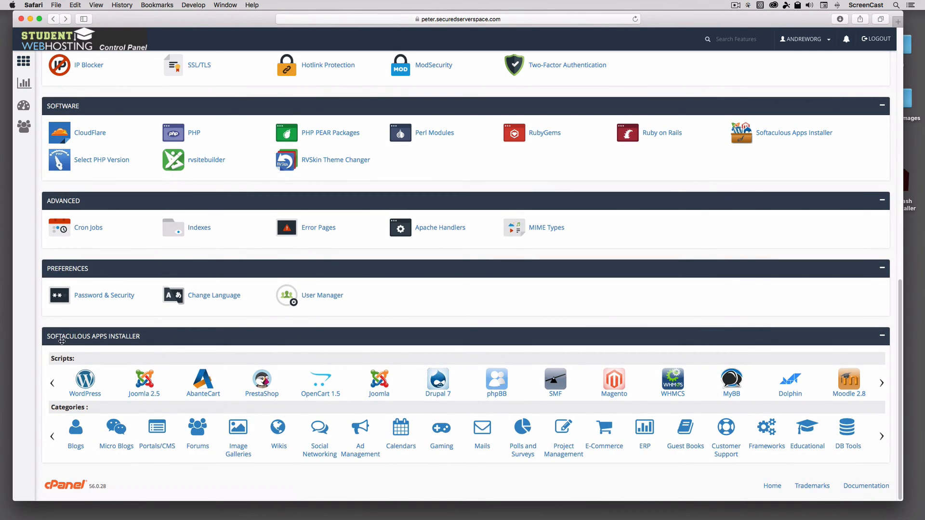
{"action": "mouse_move", "coordinate": [137, 343]}
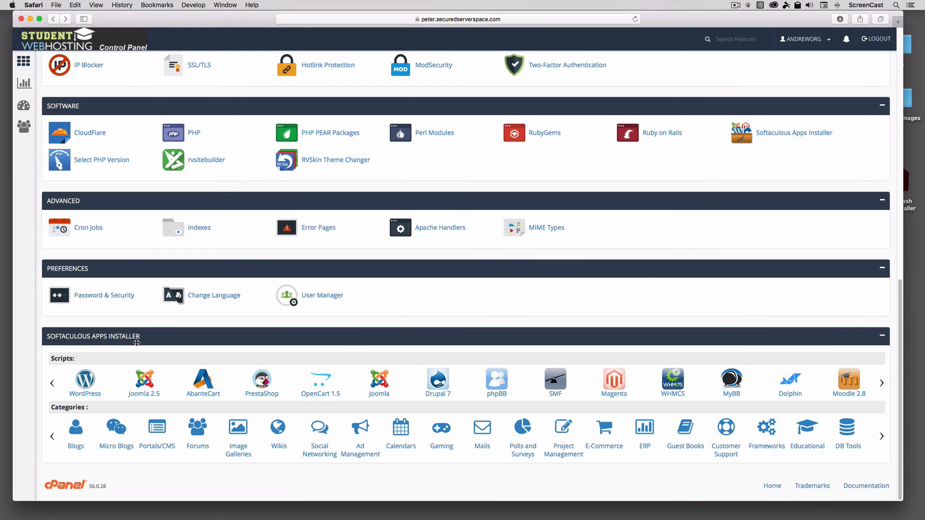
{"action": "mouse_move", "coordinate": [107, 375]}
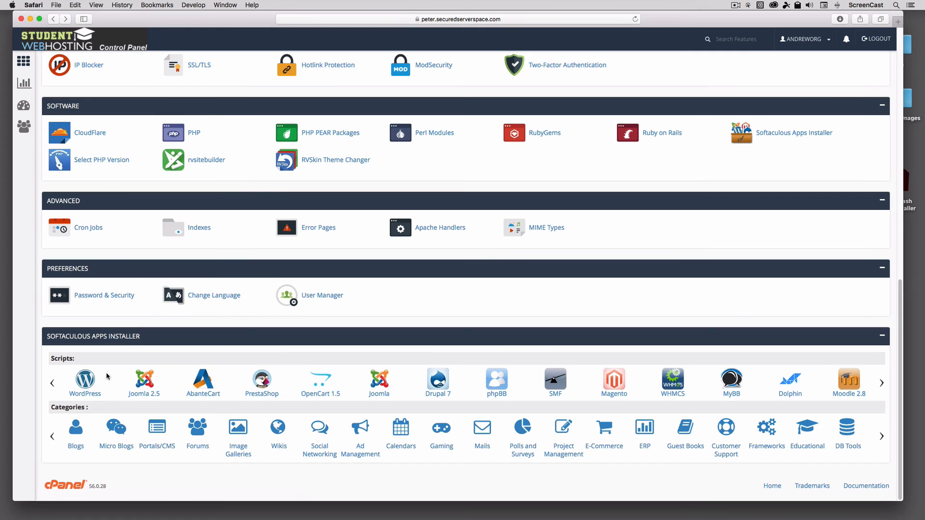
{"action": "mouse_move", "coordinate": [94, 397]}
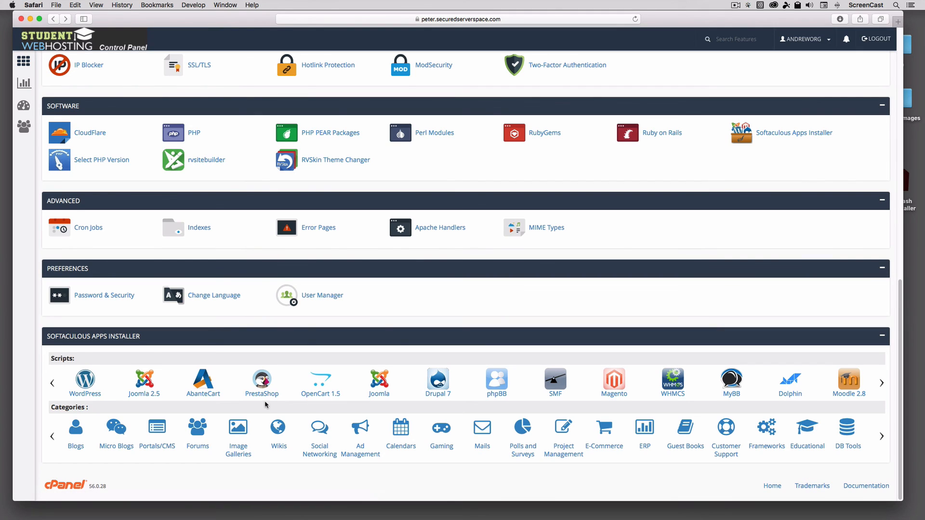
{"action": "mouse_move", "coordinate": [490, 447]}
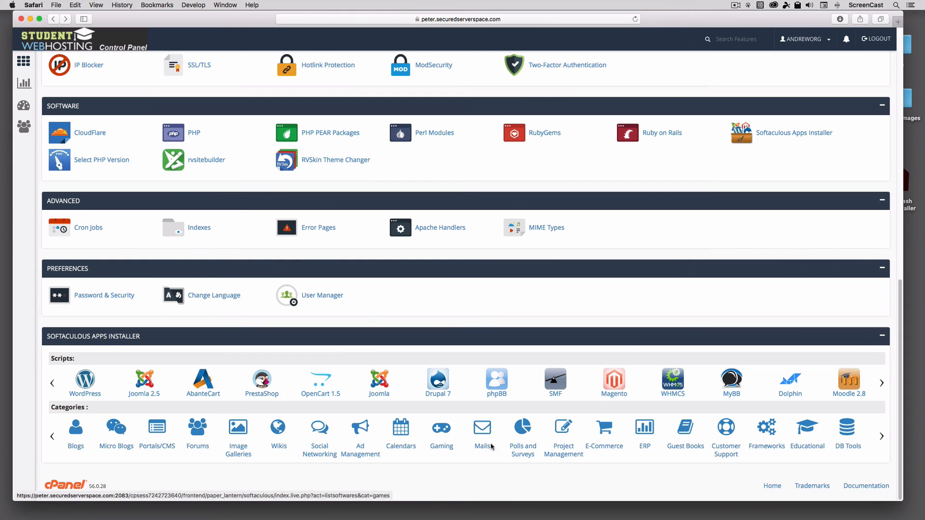
{"action": "mouse_move", "coordinate": [341, 440]}
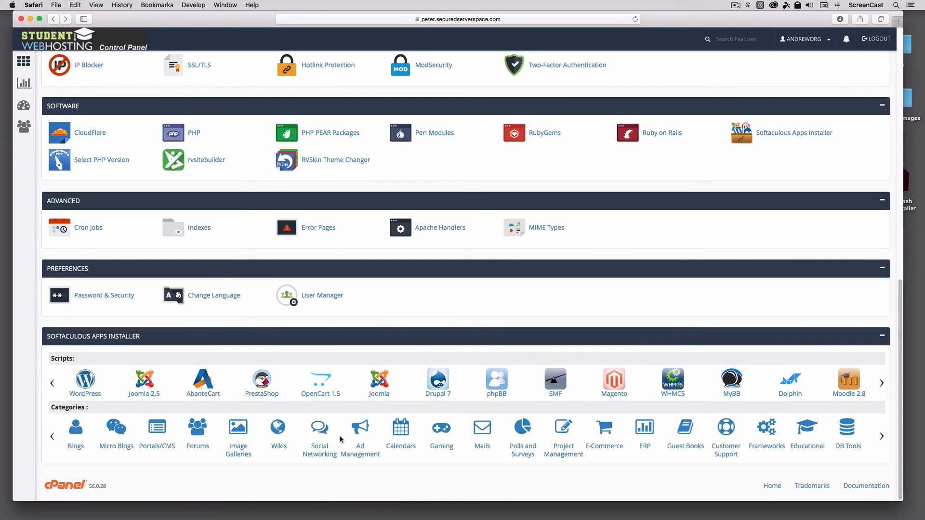
{"action": "scroll", "scroll_direction": "up", "scroll_amount": 3}
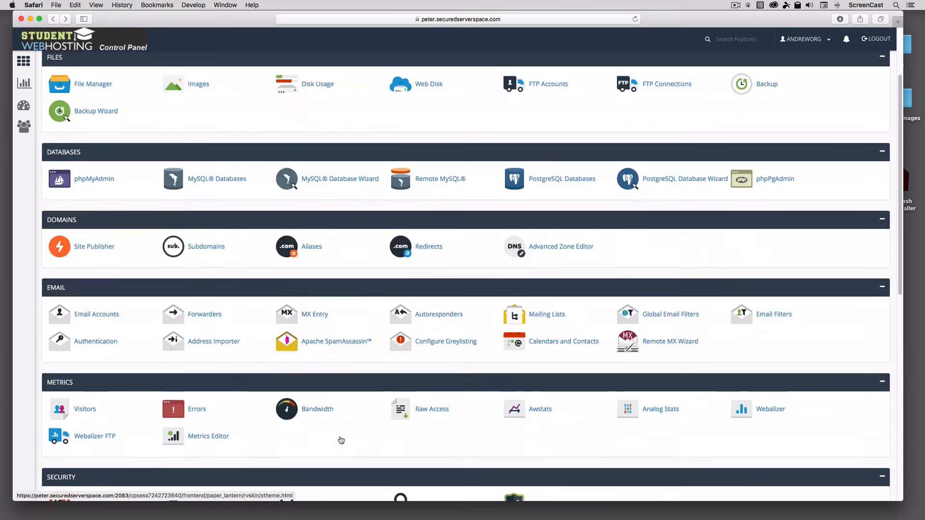